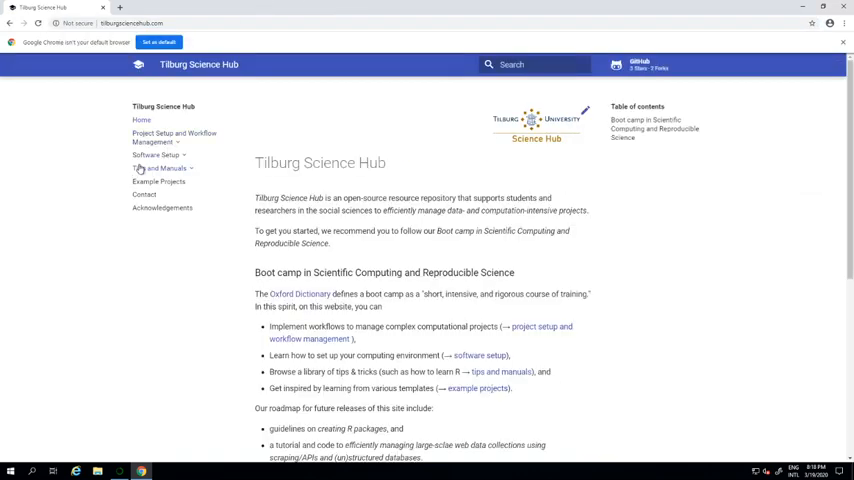
- Navigate via Software Setup to the Git guide and reach its Installation section
left_click(156, 156)
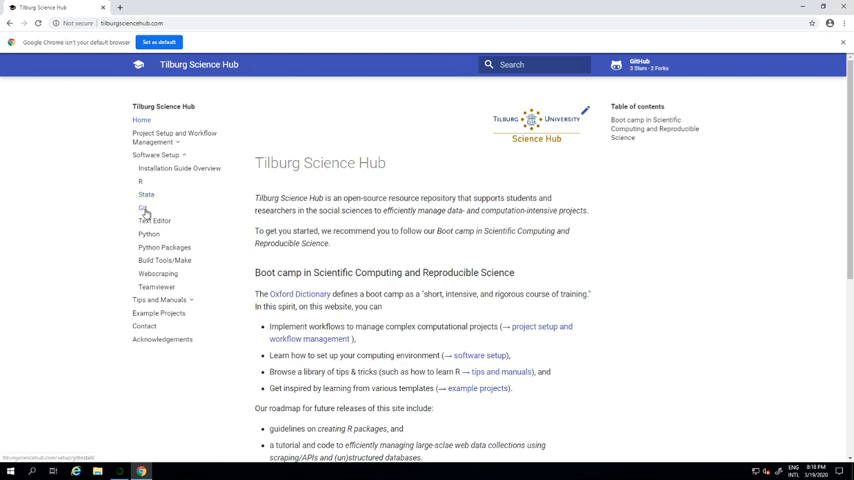
left_click(142, 208)
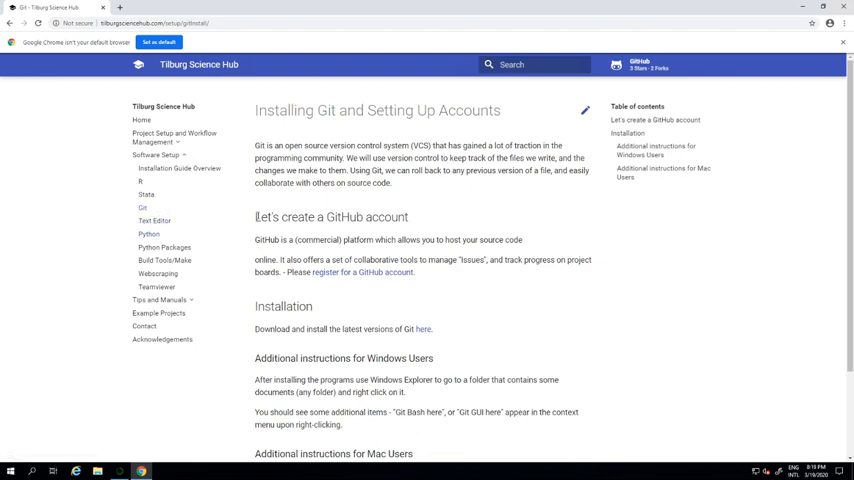
left_click_drag(256, 216, 414, 272)
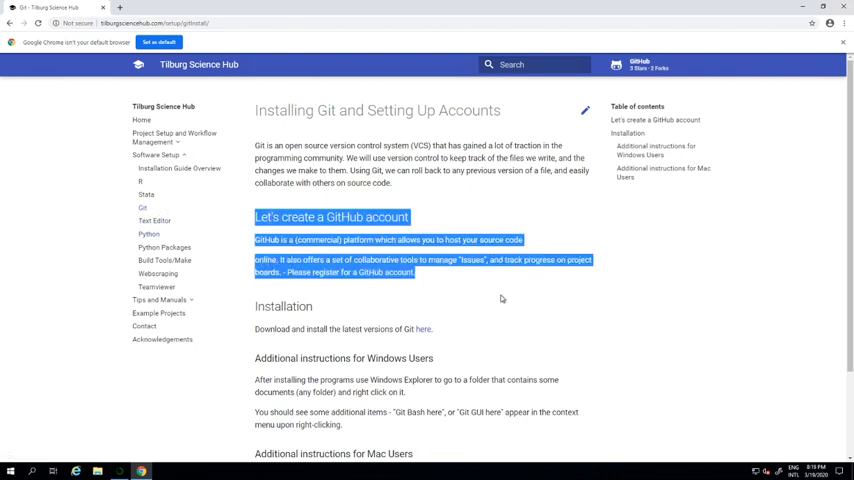
left_click(464, 280)
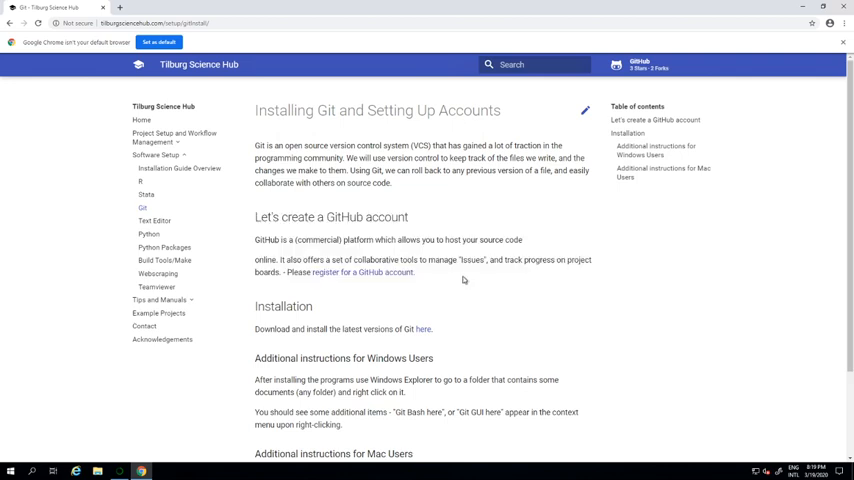
mouse_move(340, 272)
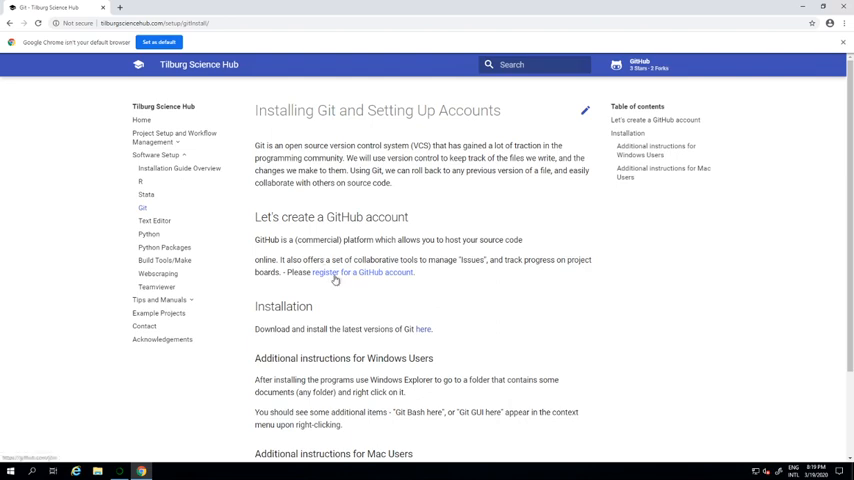
scroll("down", 3)
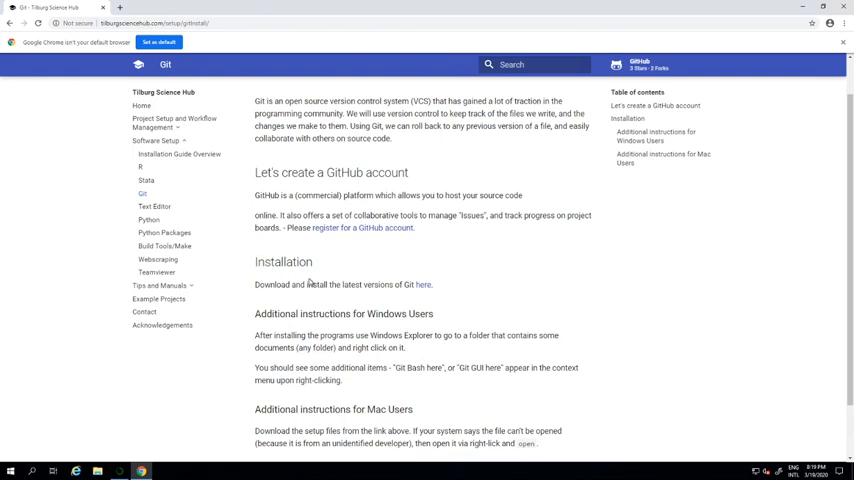
mouse_move(424, 284)
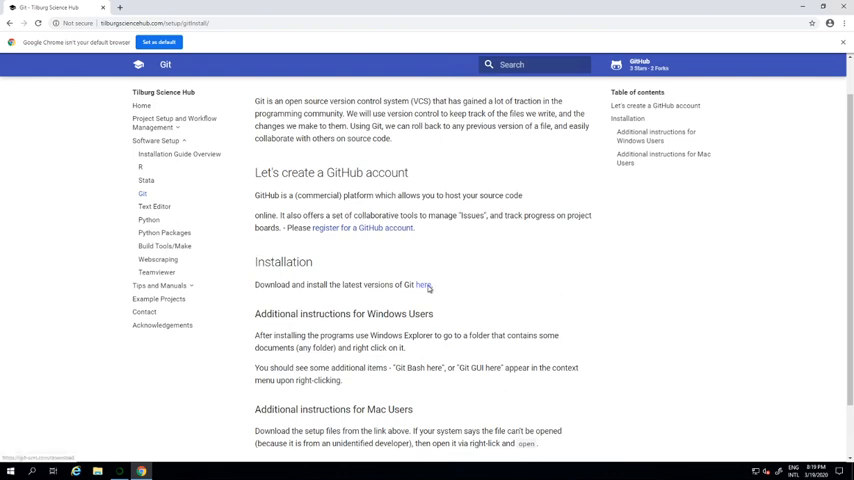
- Follow the 'here' link to git-scm.com, starting the Git for Windows 64-bit download
left_click(424, 284)
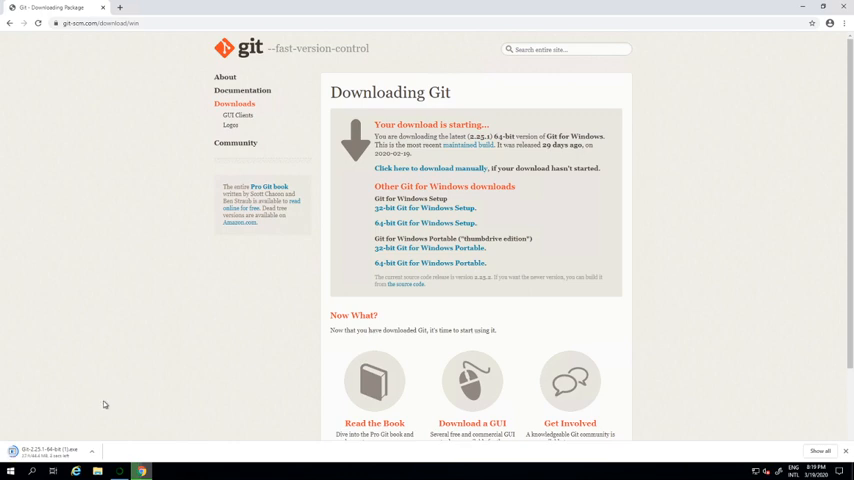
mouse_move(56, 436)
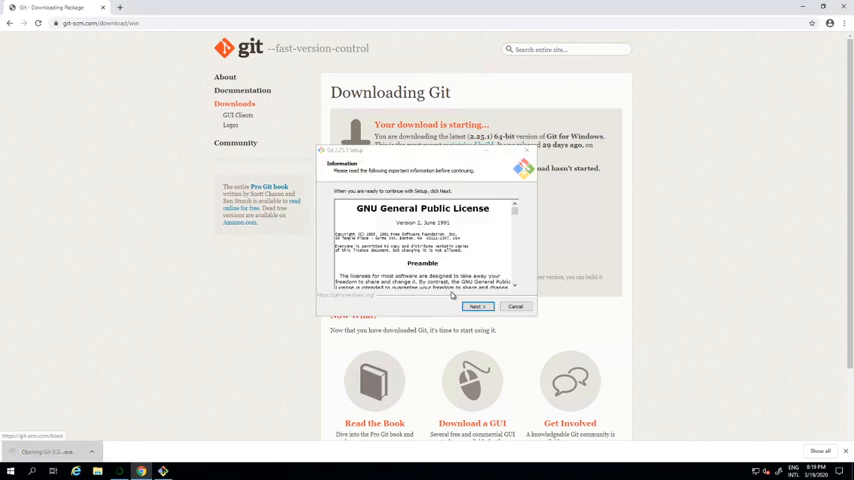
- Accept the license, keep default location, components, editor, PATH, HTTPS and terminal, then finish
left_click(476, 306)
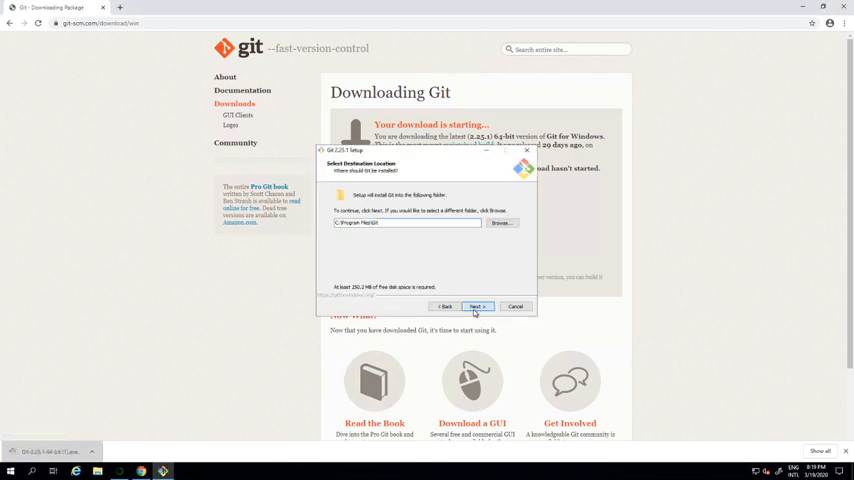
left_click(476, 306)
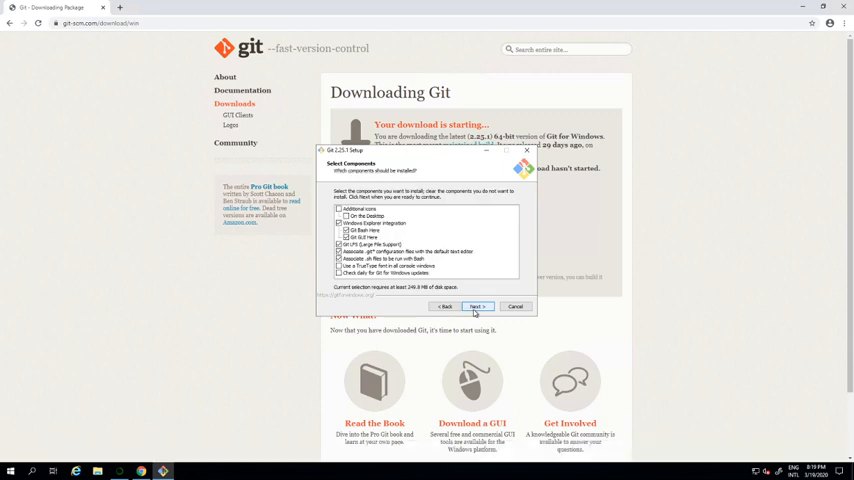
left_click(476, 306)
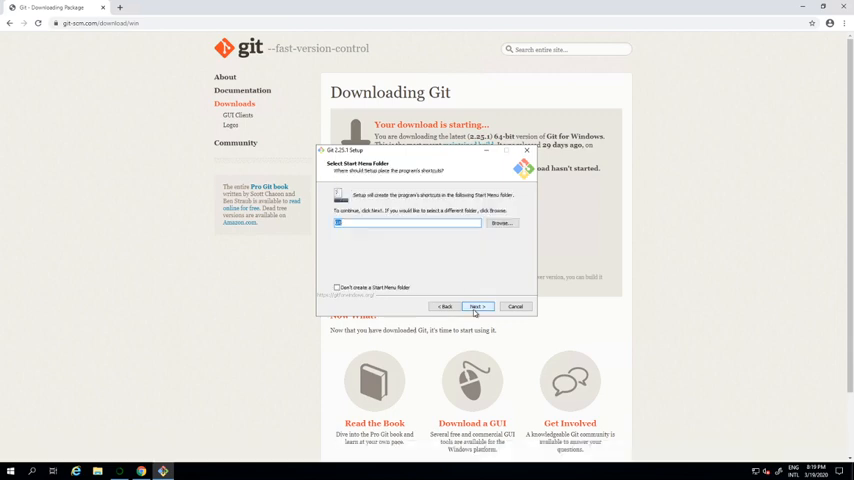
left_click(476, 306)
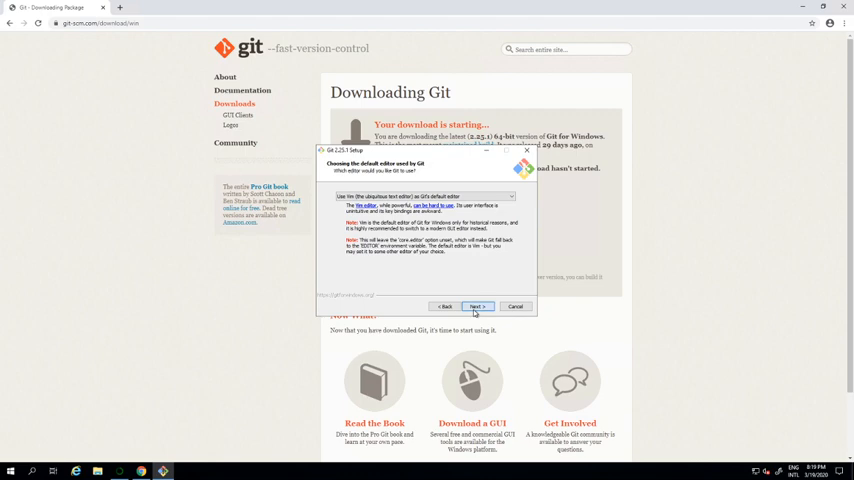
left_click(476, 306)
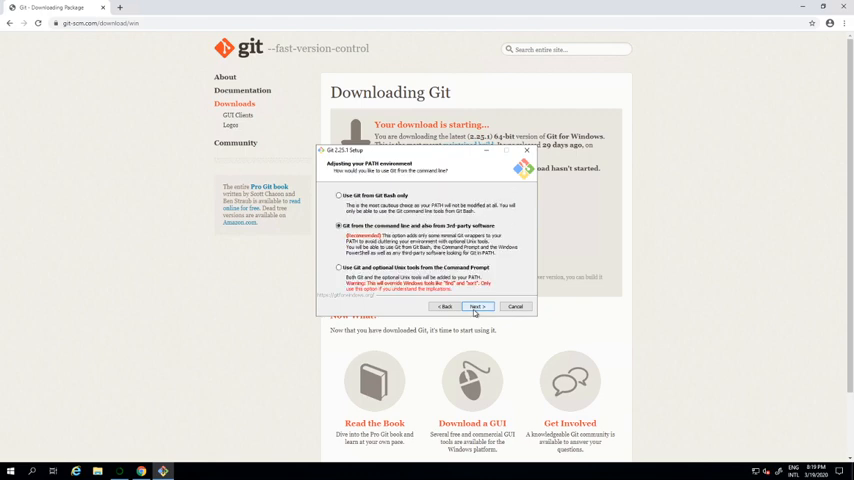
left_click(476, 306)
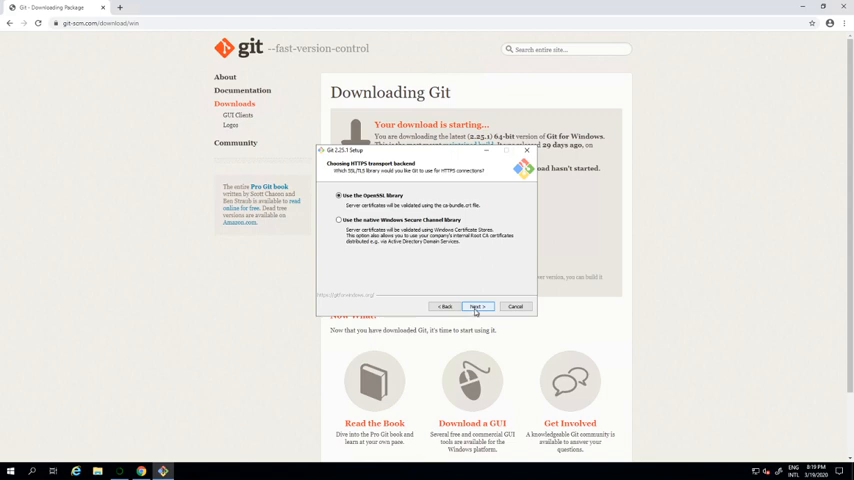
left_click(476, 306)
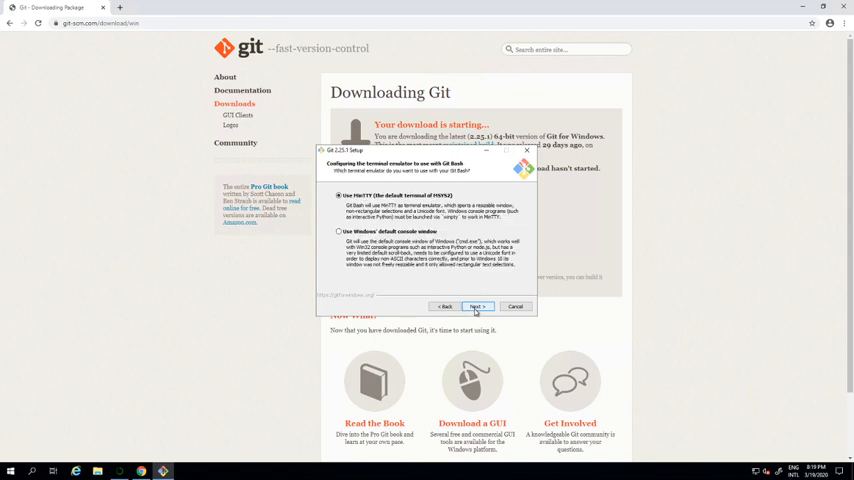
left_click(476, 306)
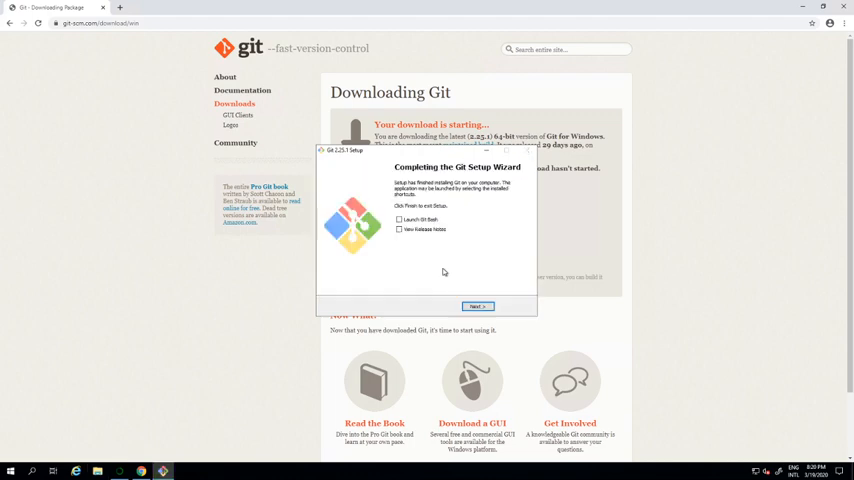
left_click(476, 306)
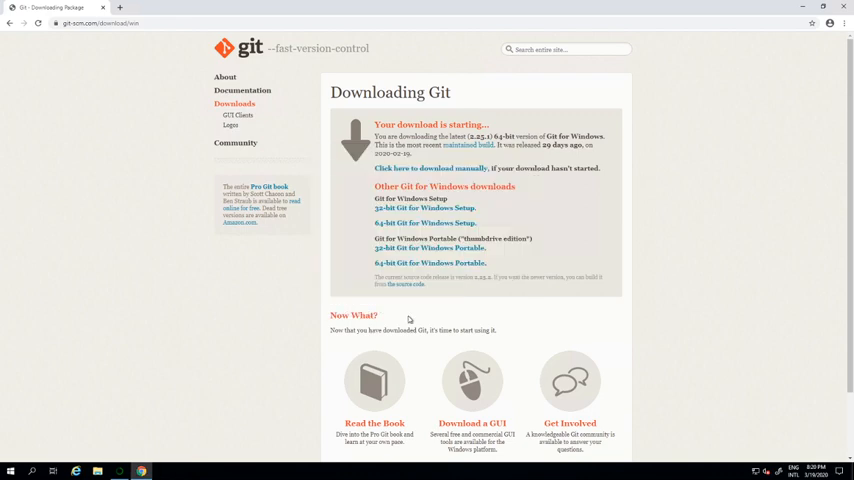
- Create a my_project folder in Documents, confirm its right-click menu shows Git GUI/Bash Here, close Explorer
left_click(96, 472)
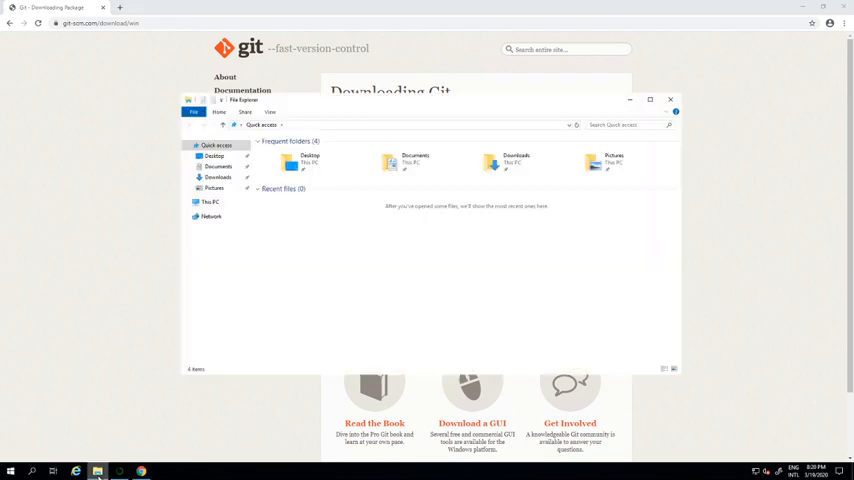
mouse_move(352, 276)
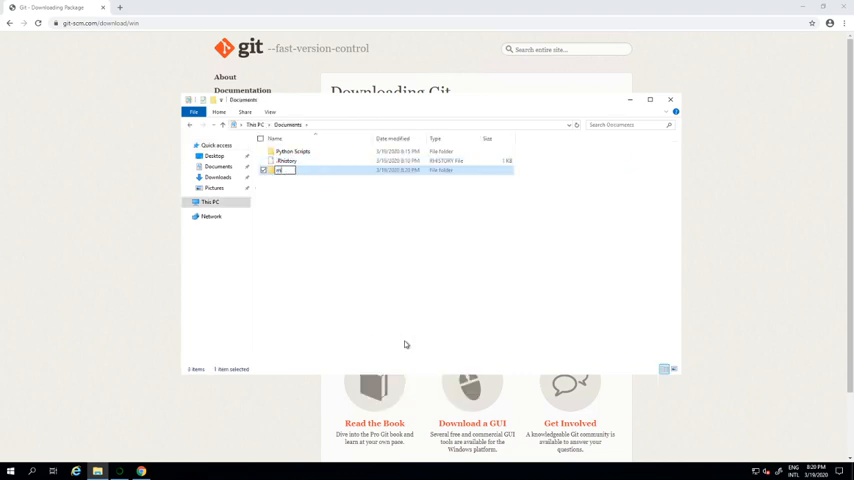
type("my_project")
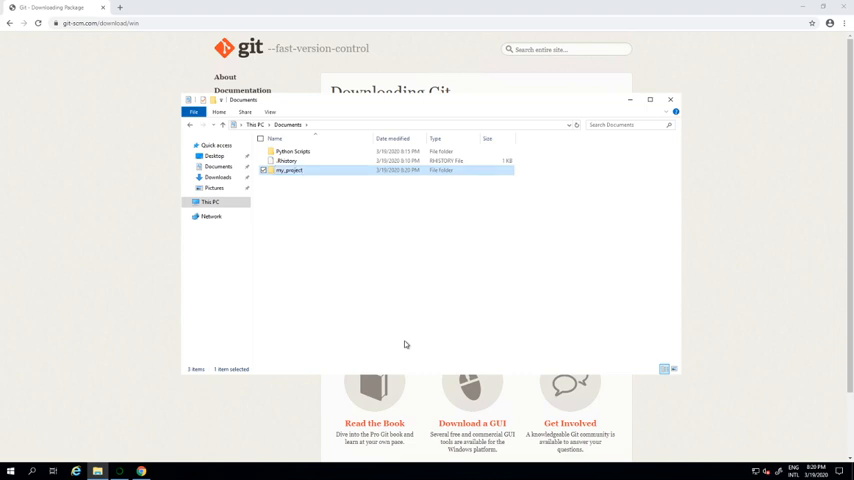
double_click(290, 170)
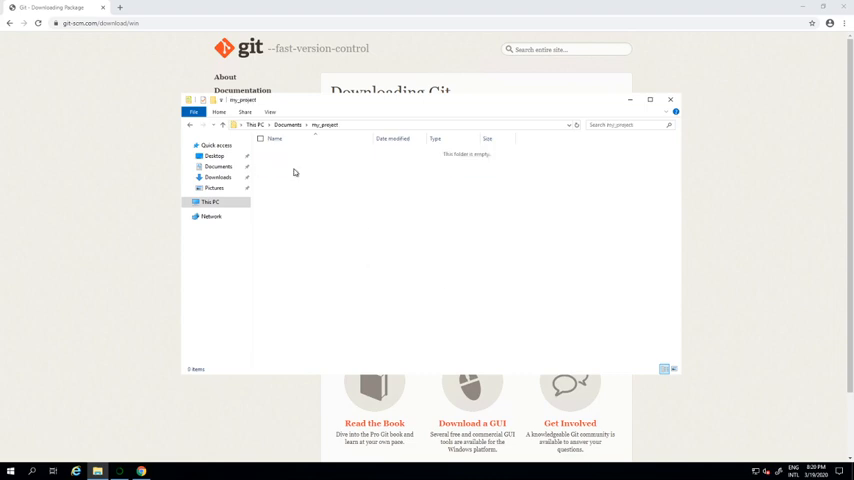
right_click(294, 172)
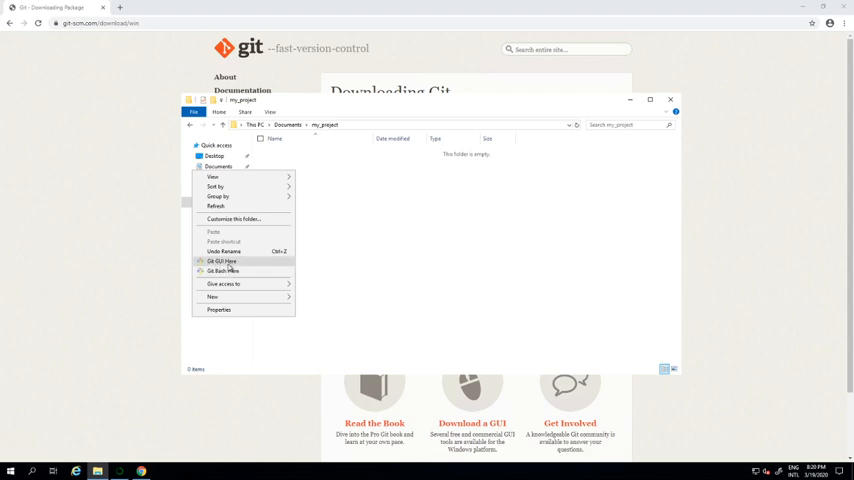
mouse_move(222, 272)
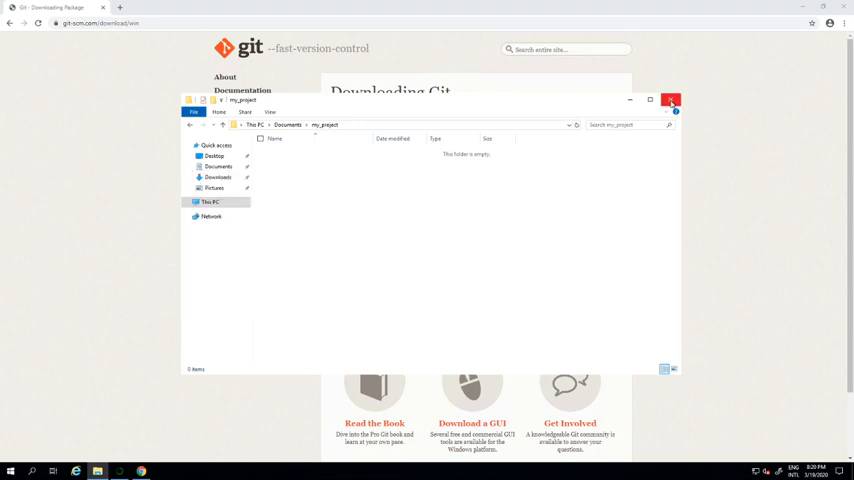
left_click(672, 100)
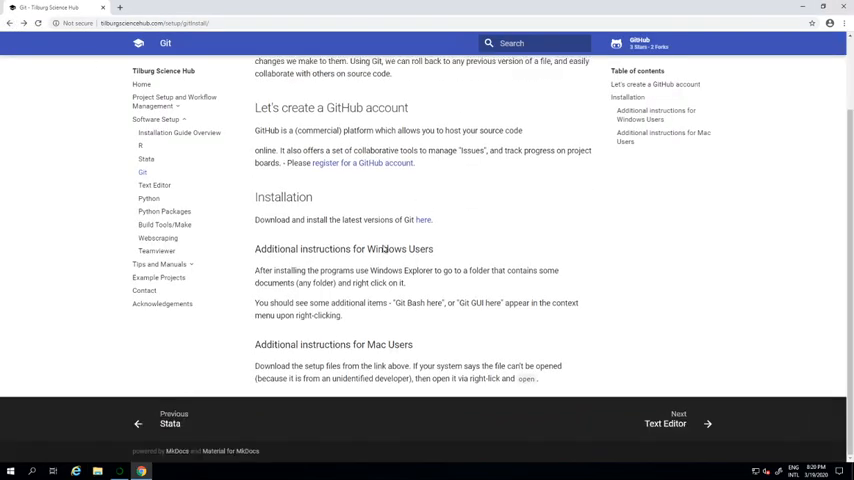
mouse_move(232, 336)
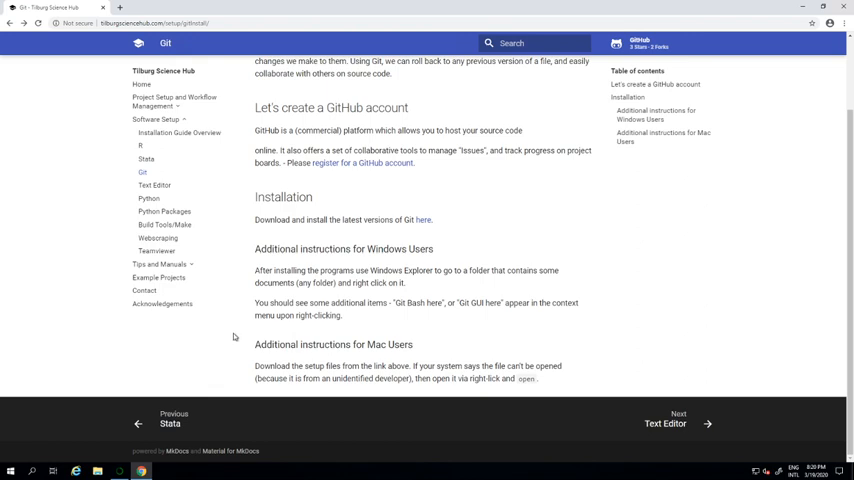
scroll("up", 3)
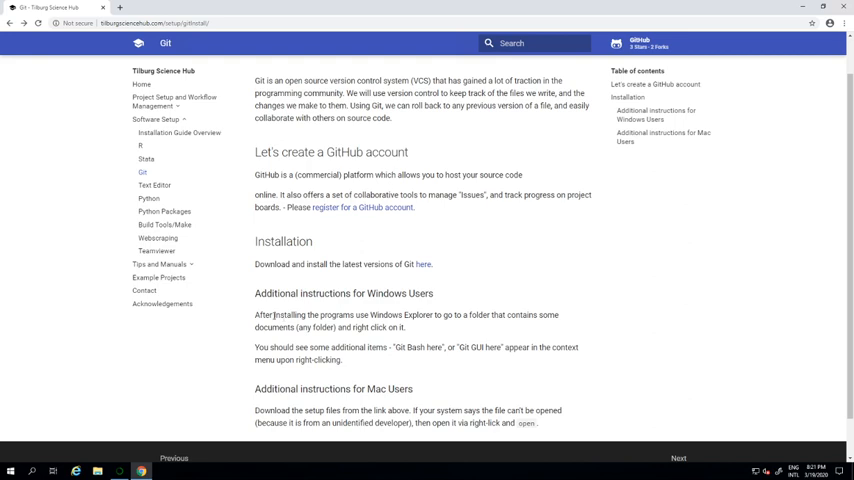
mouse_move(212, 342)
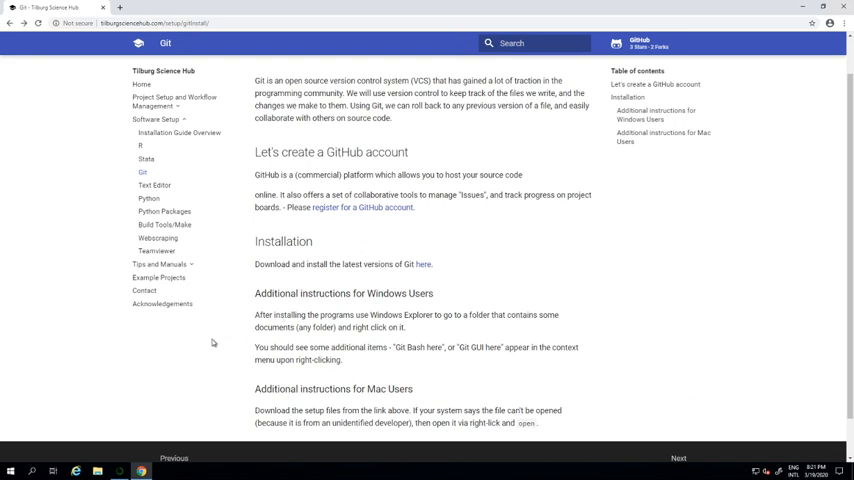